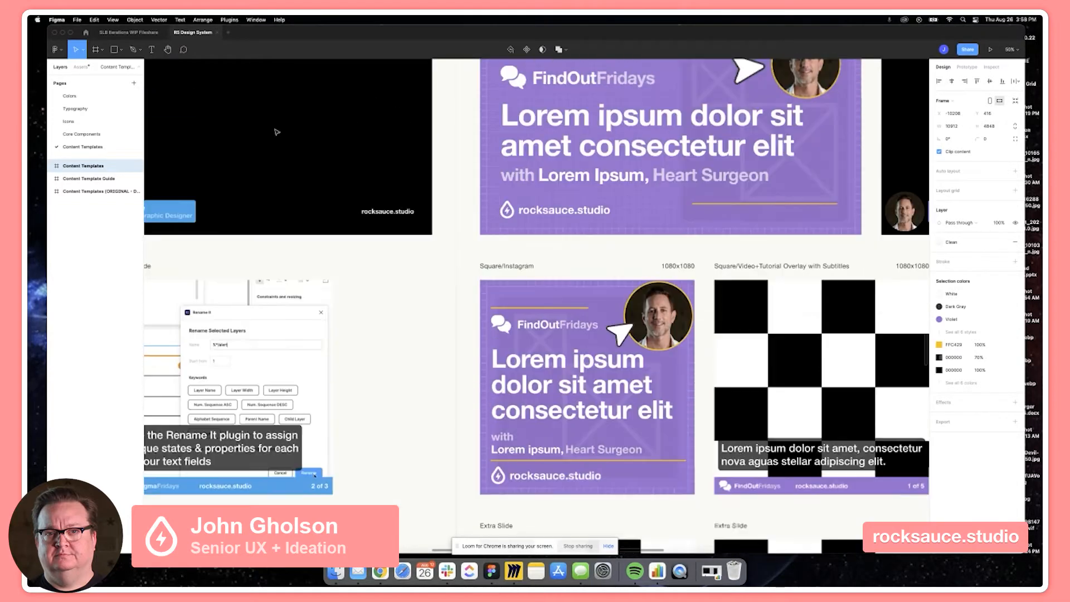
Step: Scroll the canvas so the FigmaFridays Wide/Youtube banner comes into view
scroll("right", 3)
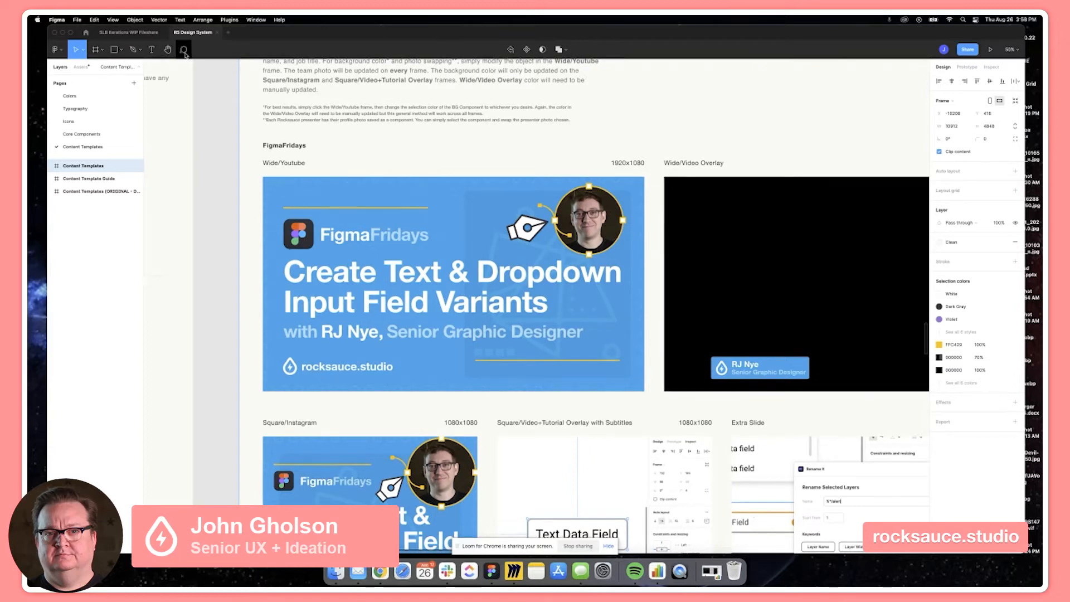
mouse_move(184, 49)
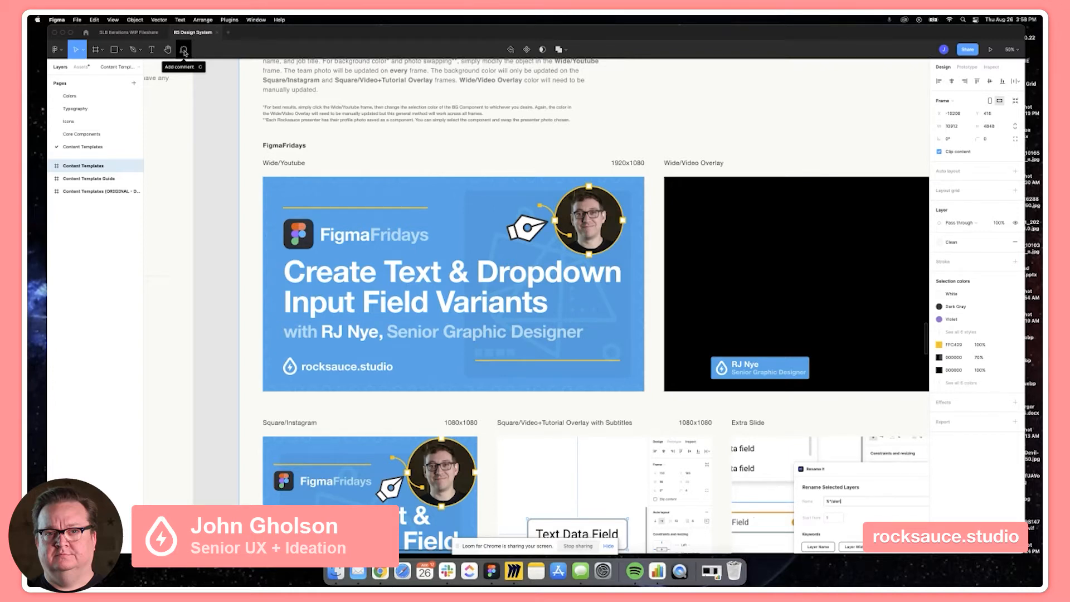
Step: Pin a new comment at the top of the Wide/Youtube banner
left_click(184, 49)
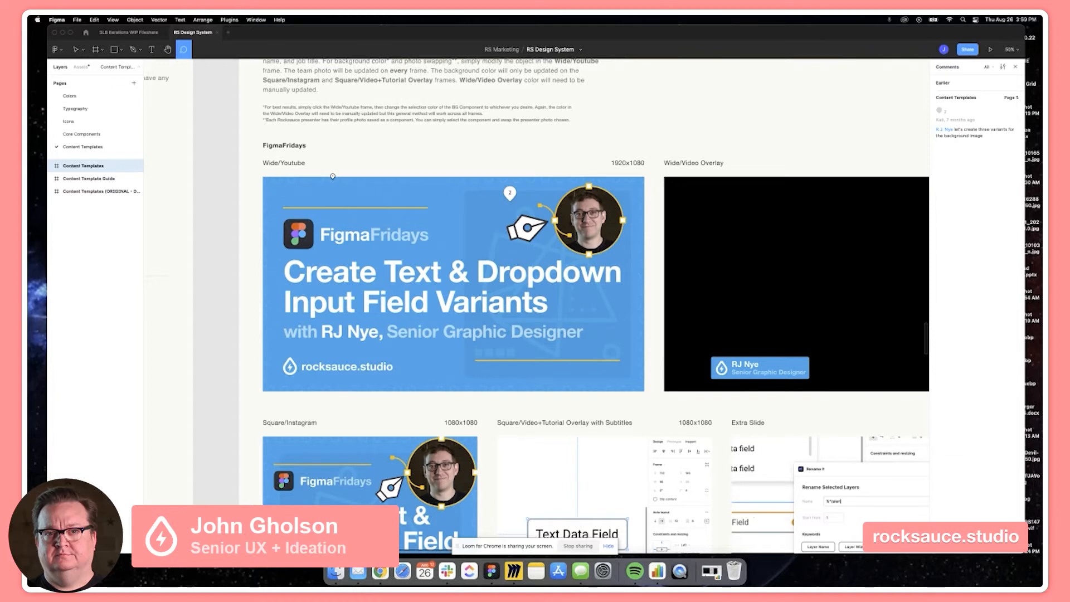
left_click(332, 177)
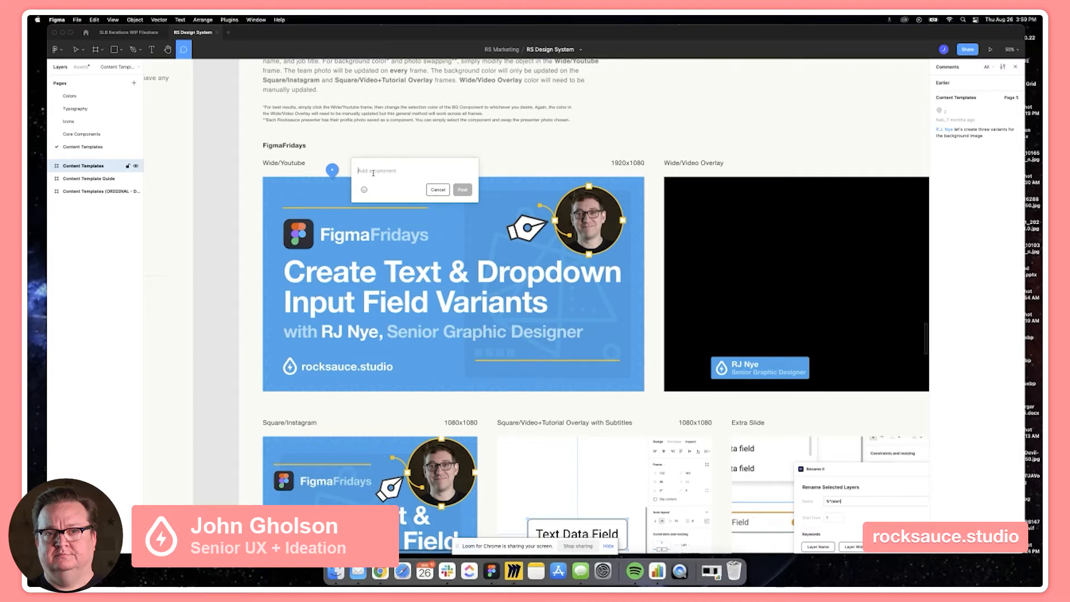
Step: Post the comment 'Change this blue' and return to design editing
type("Change this")
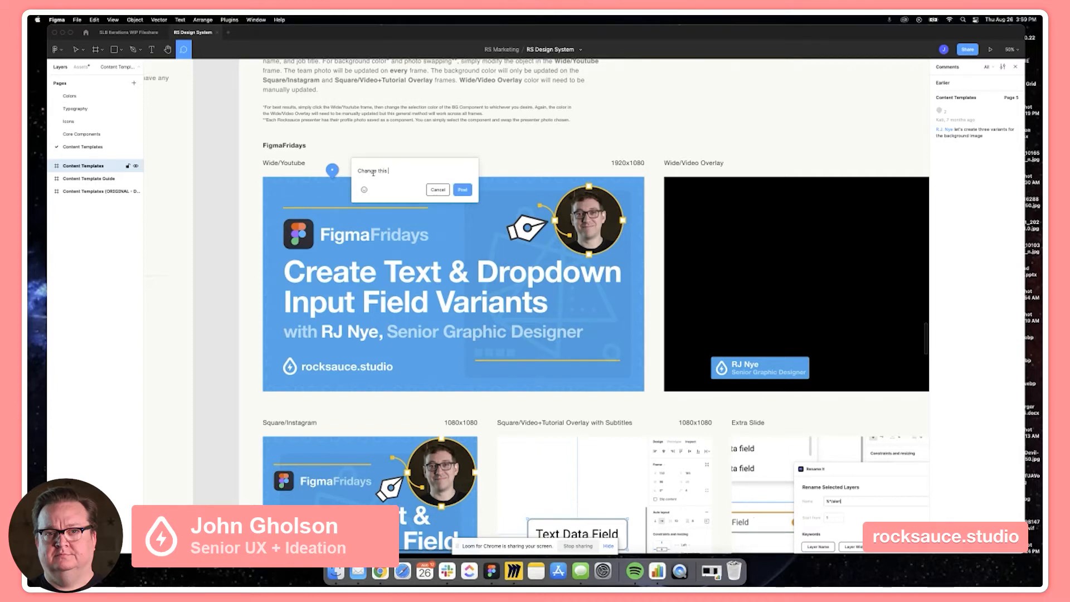
type("blue")
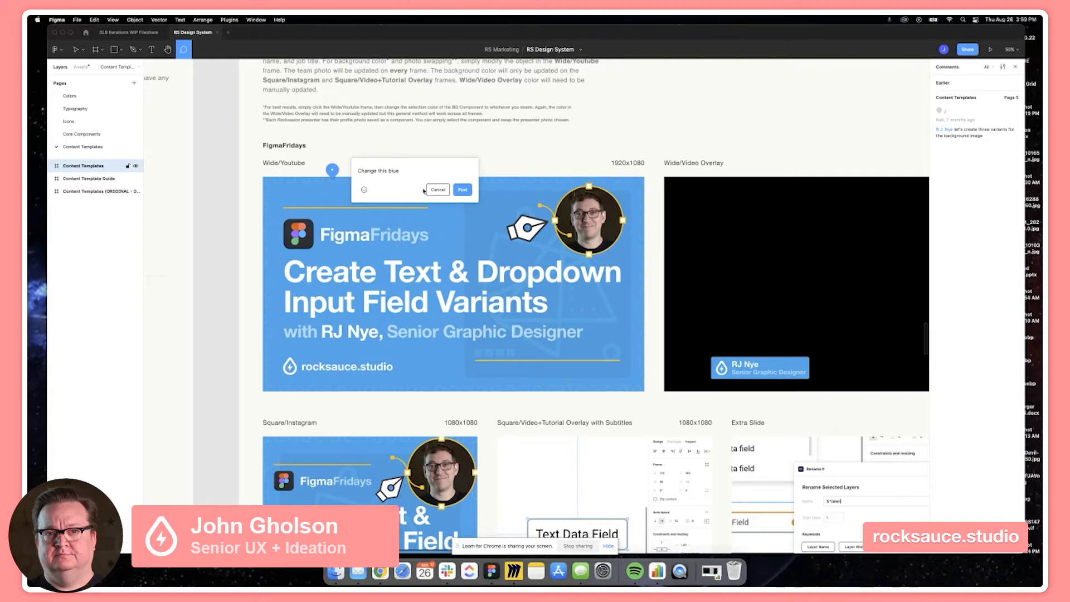
left_click(462, 190)
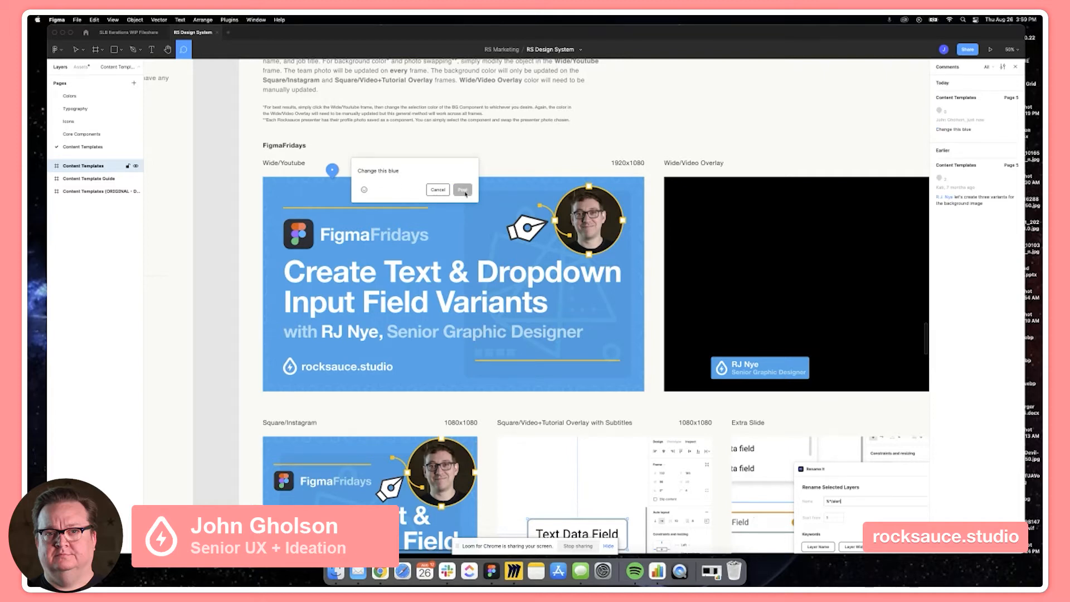
left_click(462, 190)
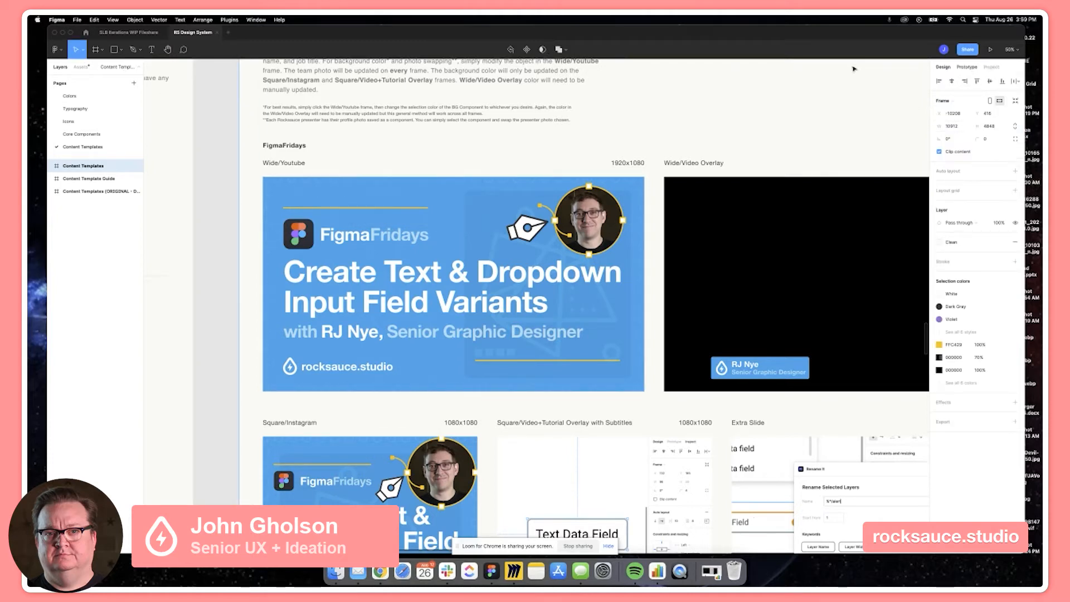
Step: Reopen the posted 'Change this blue' comment thread
left_click(184, 50)
type("Change this blue")
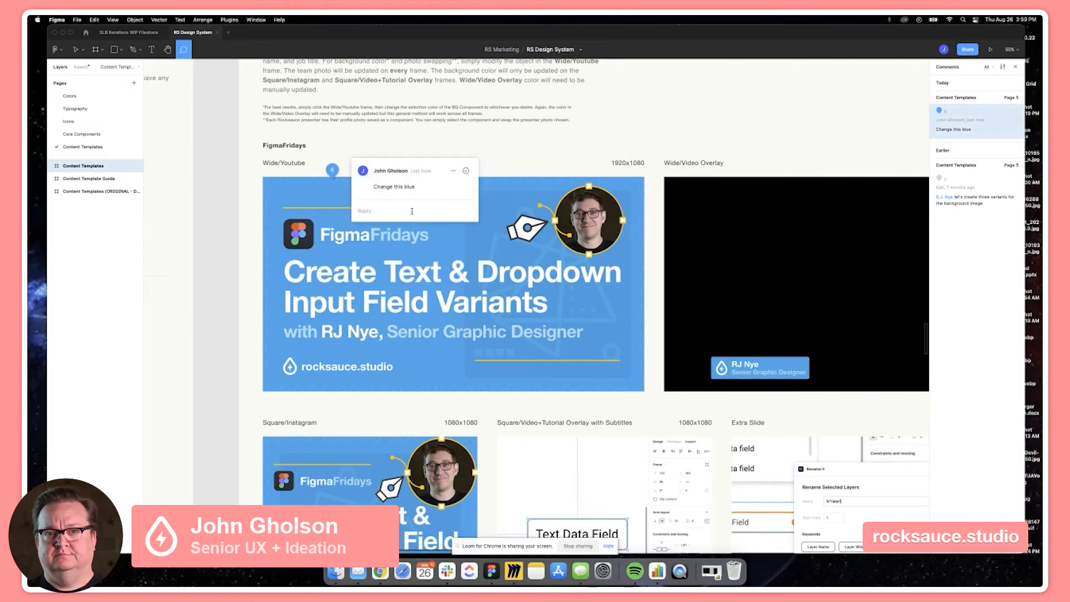
mouse_move(394, 221)
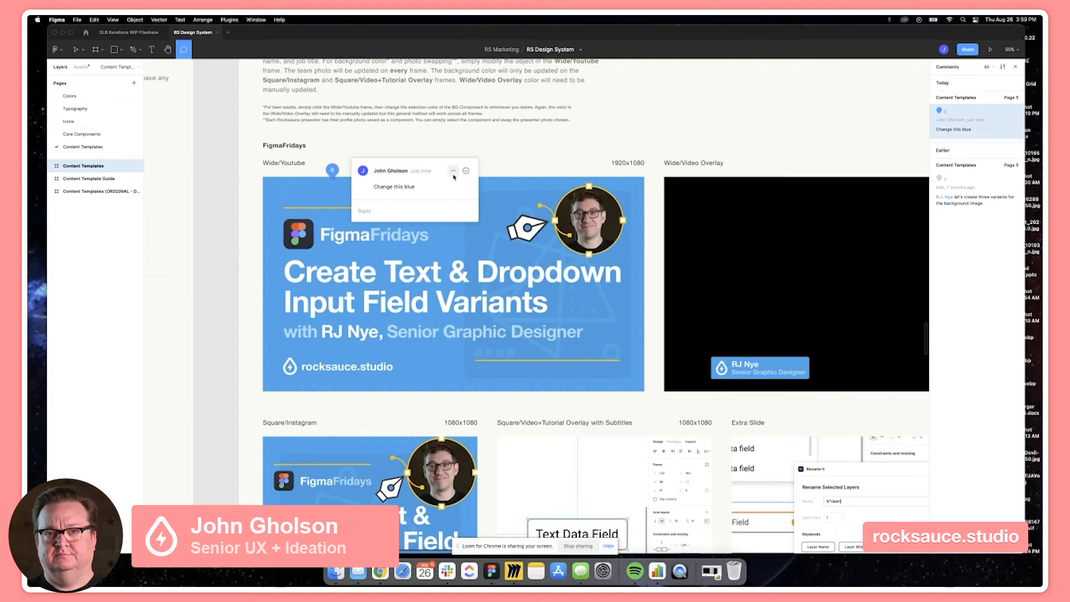
mouse_move(466, 170)
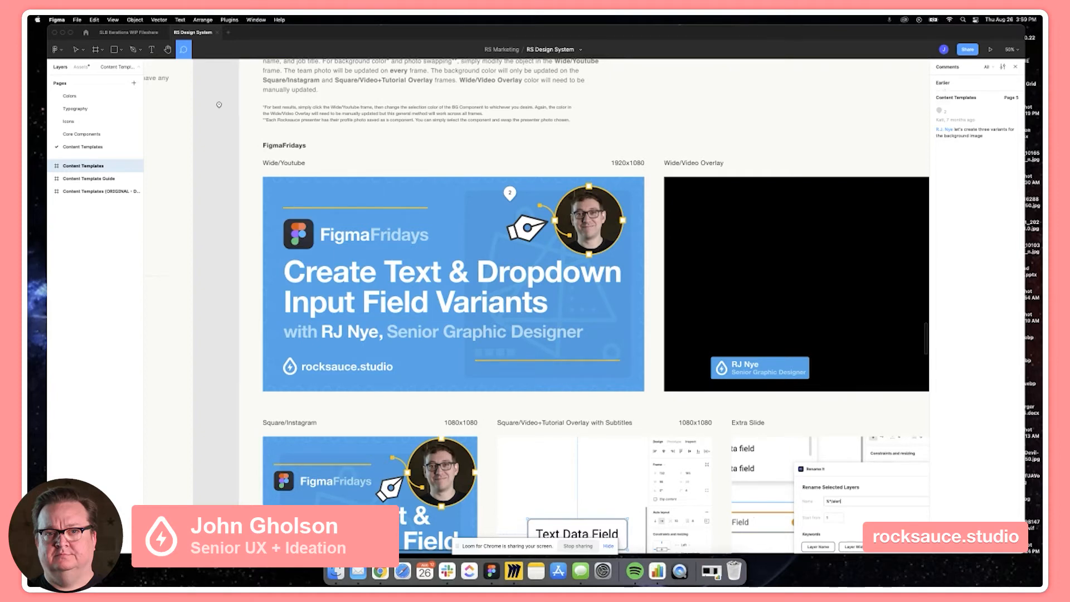
Step: Start a 'Fix the blue' text box in the empty canvas beside the Extra Slide
scroll("down", 3)
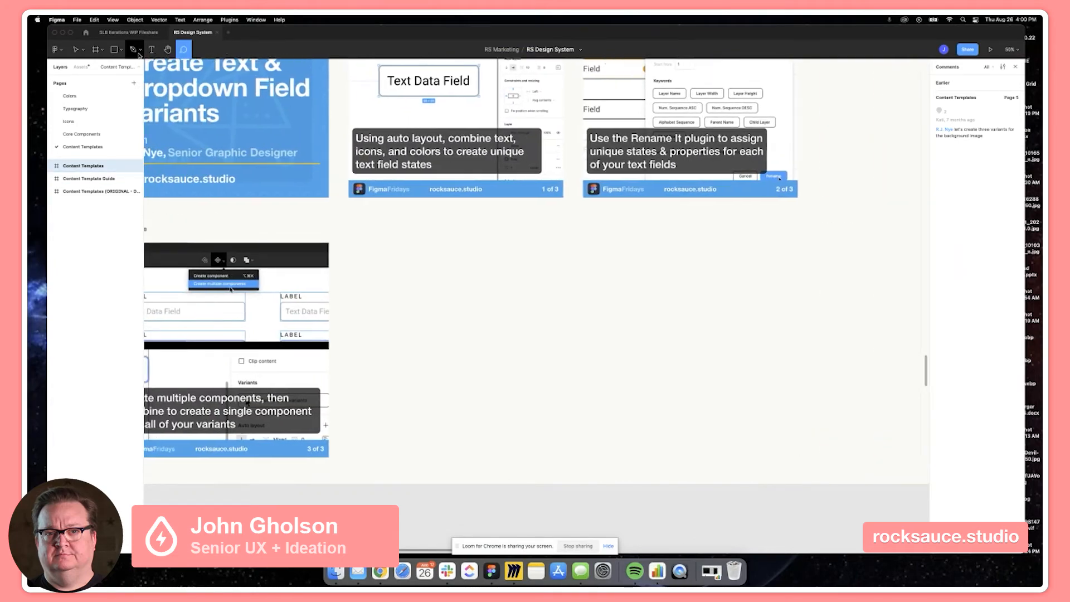
left_click(152, 49)
type("Fix the blue")
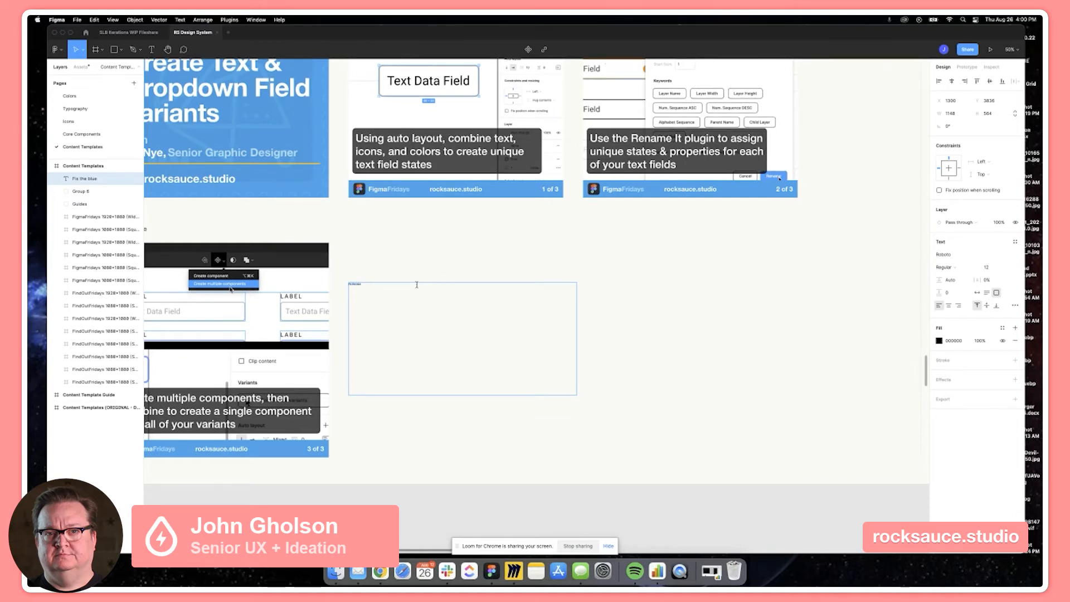
Step: Set the note to font size 72 with fill colour FF0000
left_click(995, 267)
type("72")
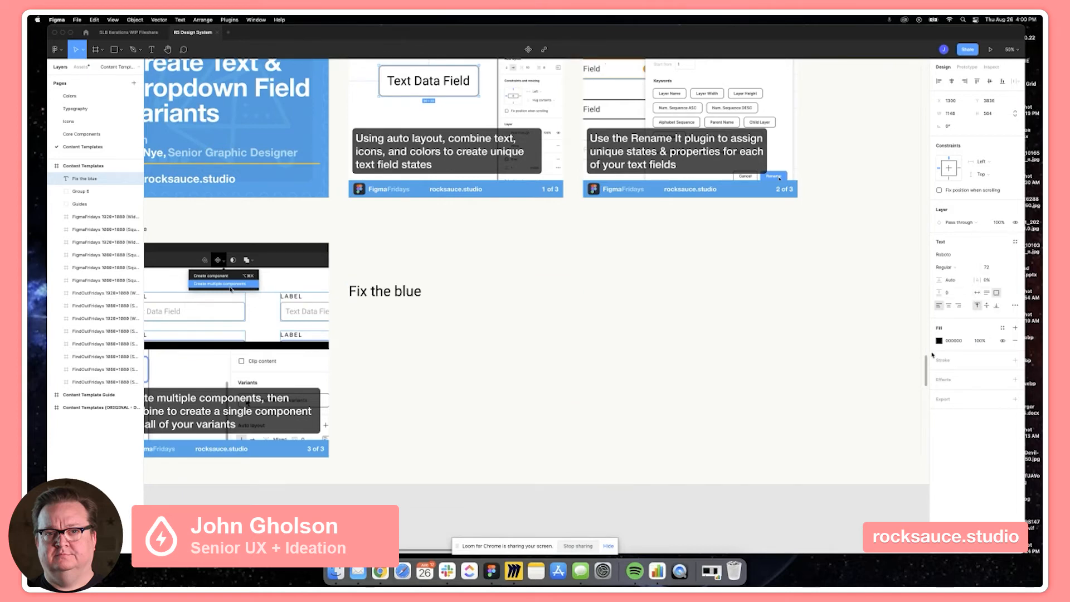
left_click(941, 341)
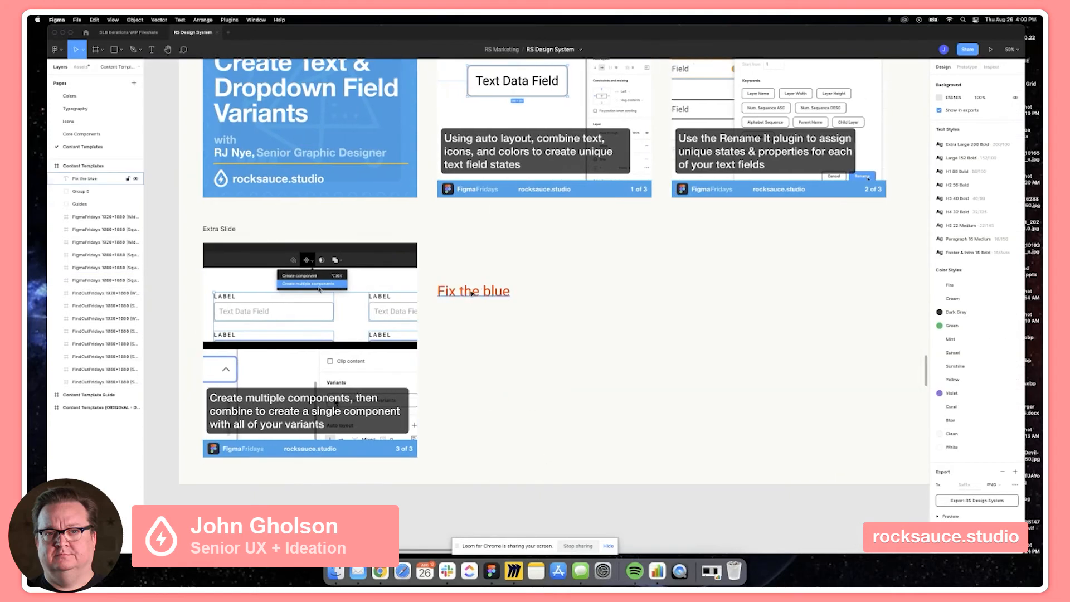
Step: Move the red note down beside the Extra Slide, delete it, and show the comments list
left_click(473, 291)
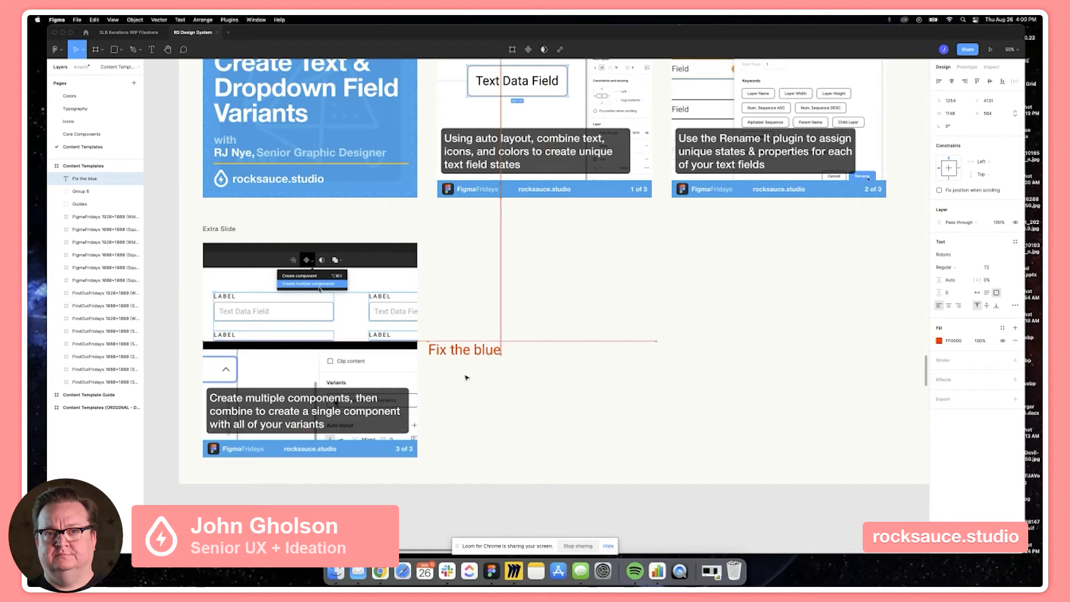
left_click_drag(464, 349, 457, 435)
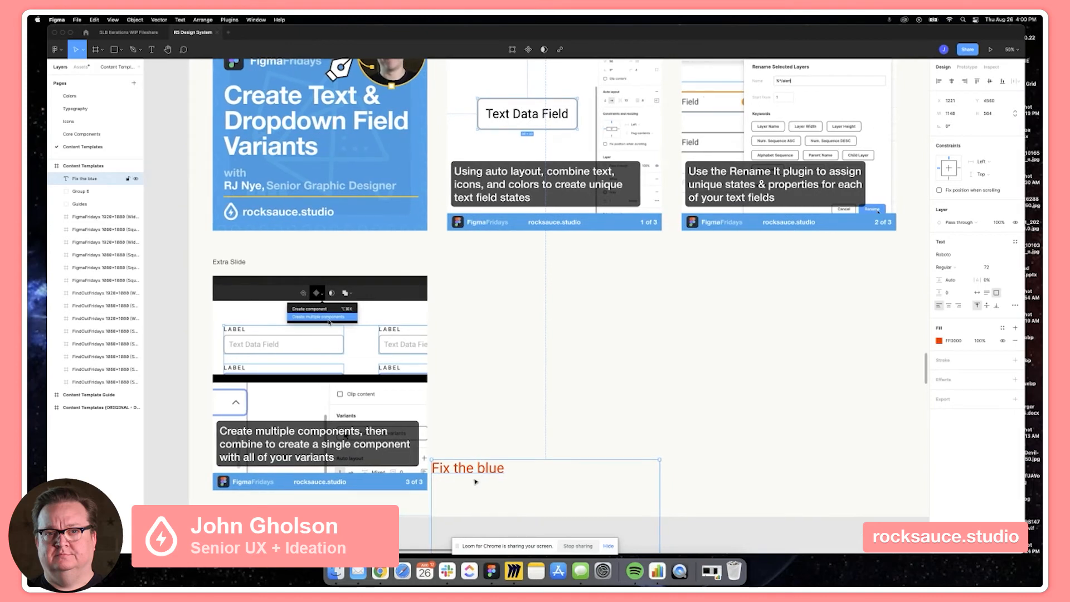
scroll("down", 3)
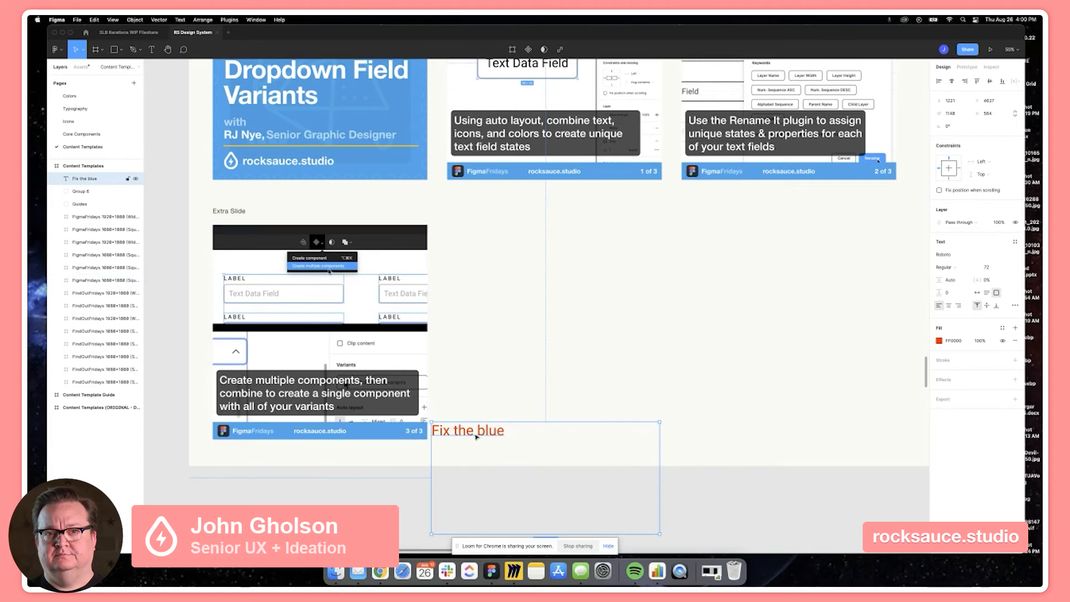
mouse_move(485, 436)
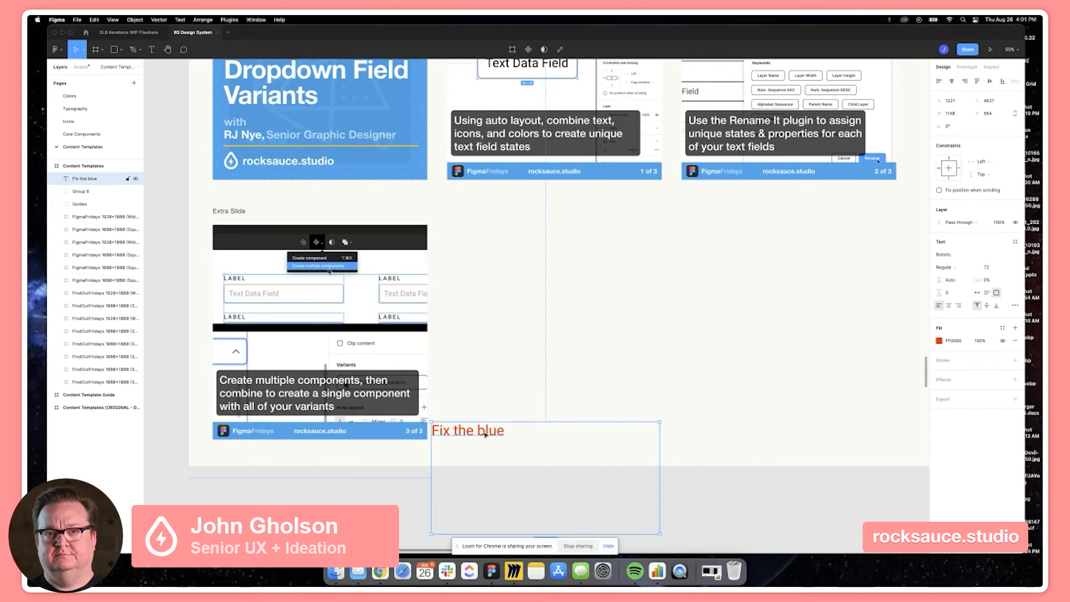
mouse_move(485, 434)
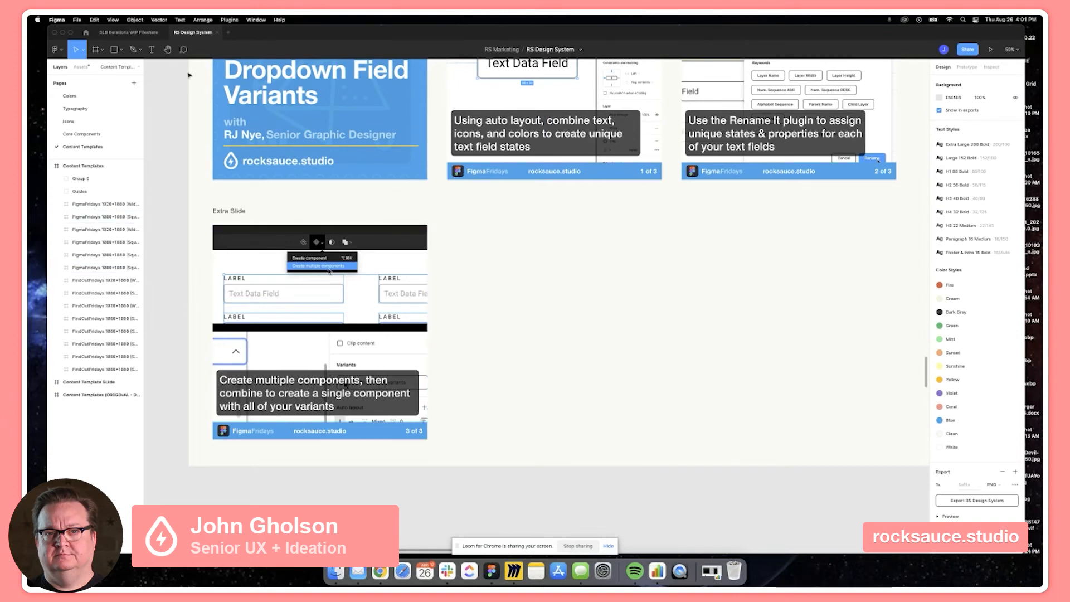
left_click(182, 49)
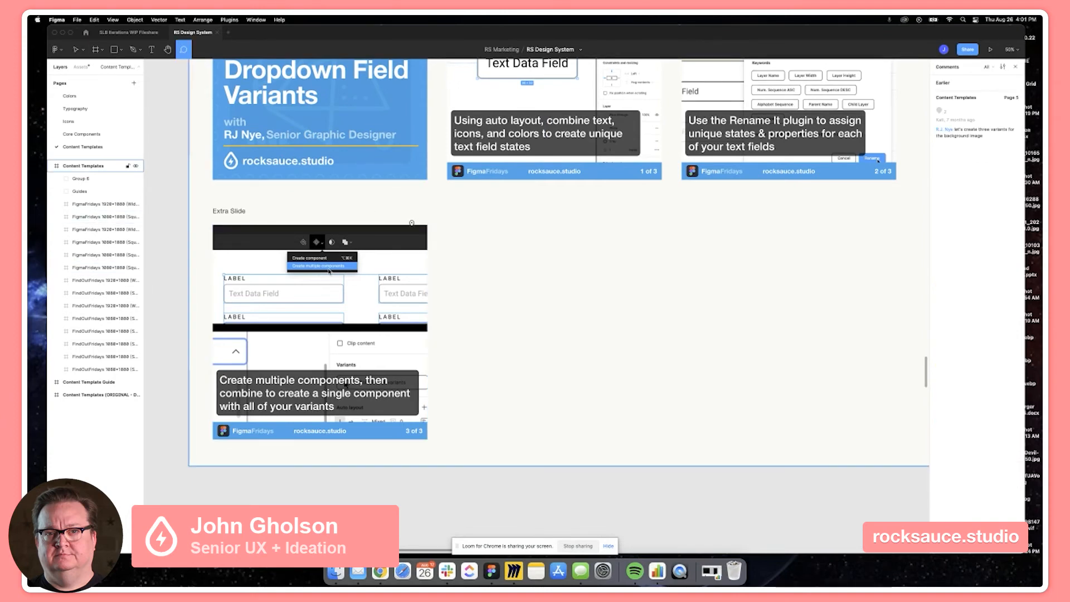